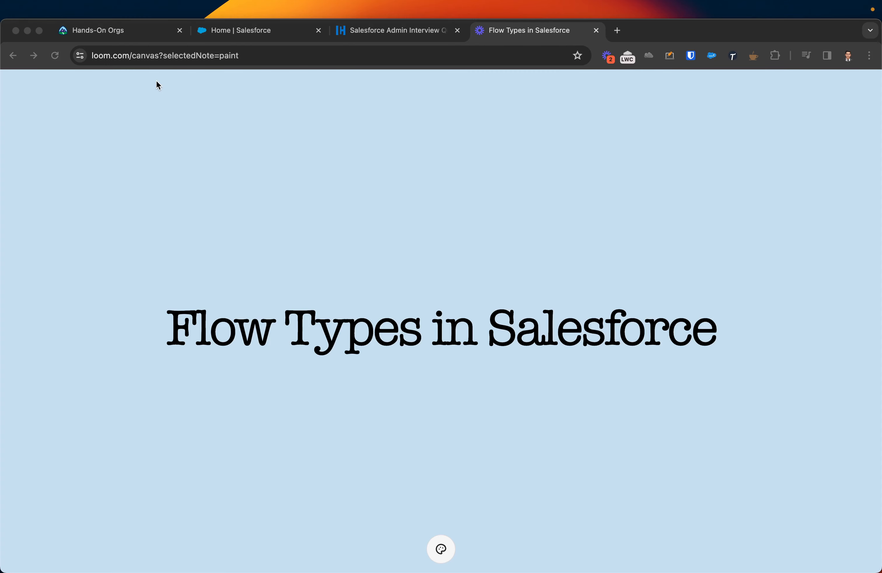
{"action": "mouse_move", "coordinate": [342, 244]}
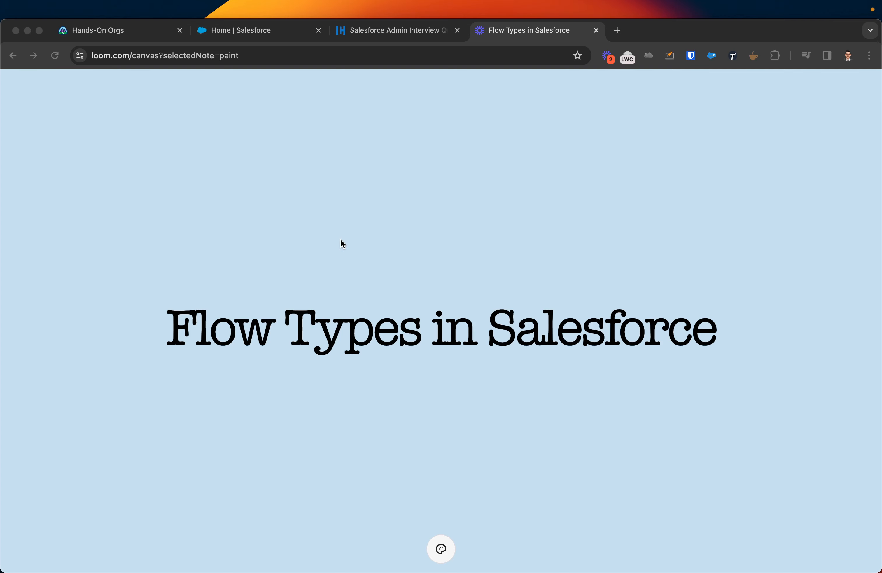
{"action": "mouse_move", "coordinate": [375, 210]}
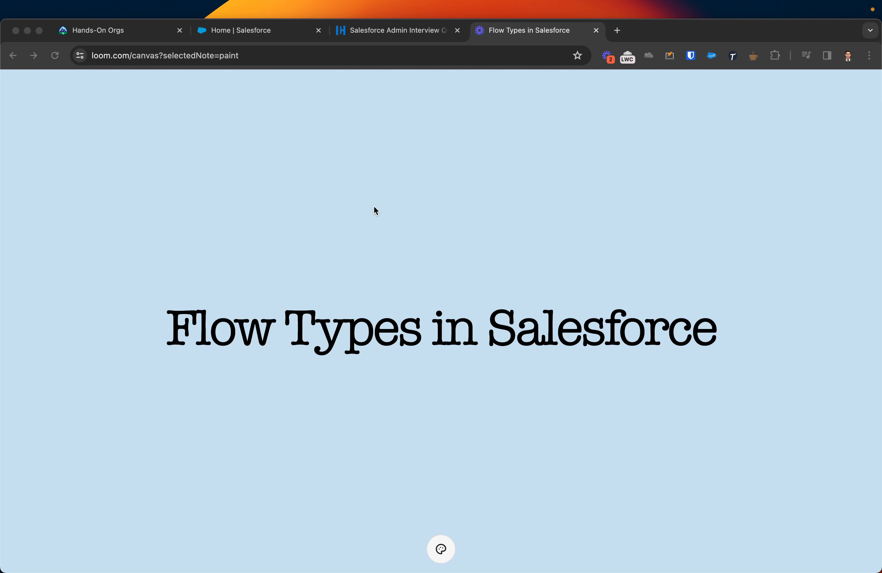
{"action": "mouse_move", "coordinate": [457, 247]}
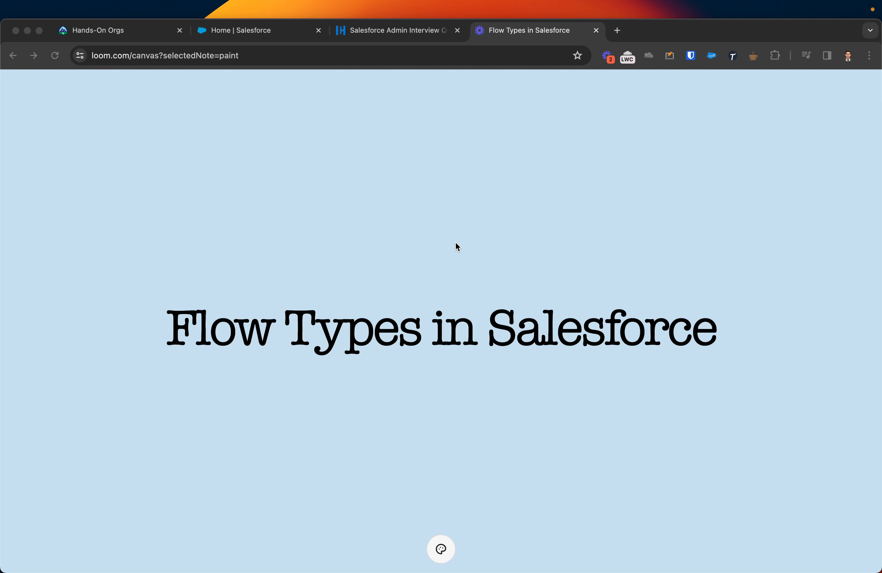
{"action": "mouse_move", "coordinate": [422, 119]}
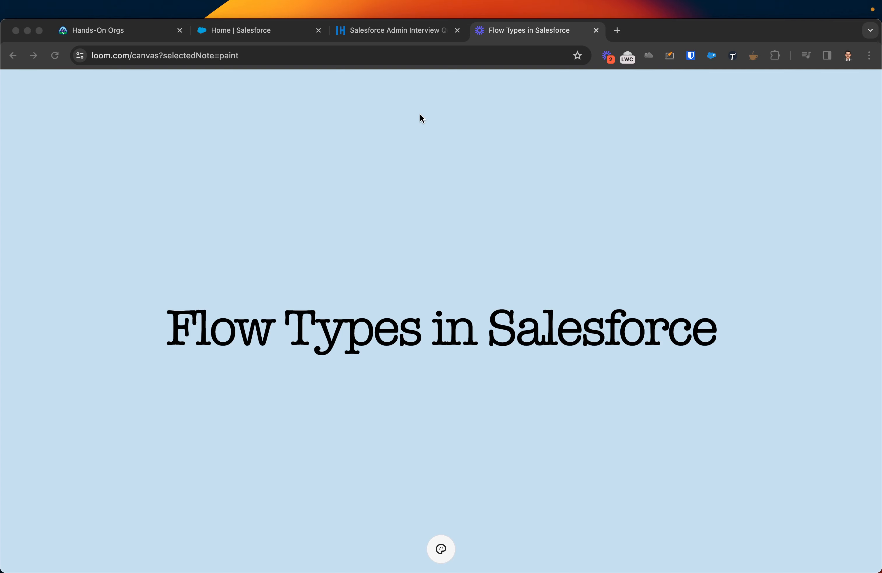
{"action": "mouse_move", "coordinate": [423, 96]}
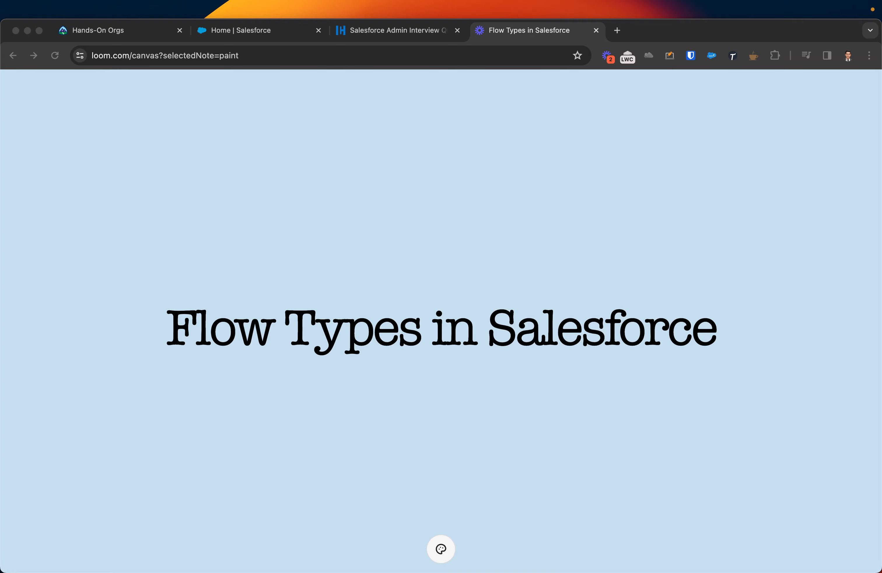
Highlight the flow type names, from the automated flow descriptions to Screen Flow, while explaining them.
{"action": "left_click", "coordinate": [510, 30]}
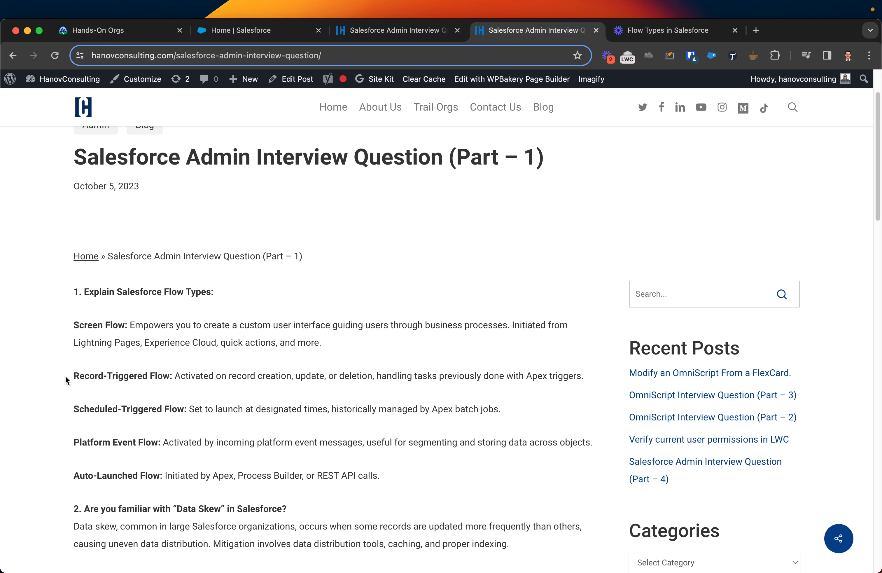
{"action": "left_click_drag", "start_coordinate": [74, 376], "coordinate": [380, 476]}
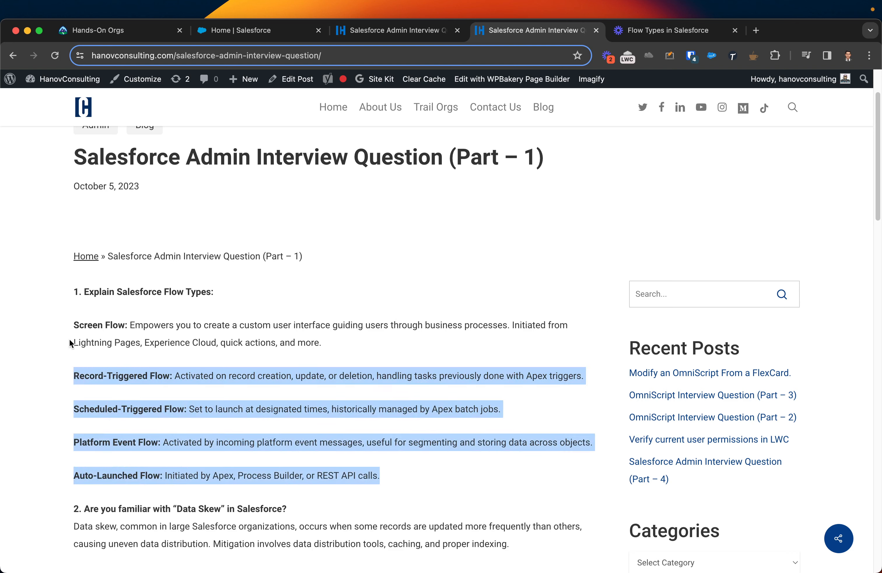
{"action": "left_click", "coordinate": [73, 342]}
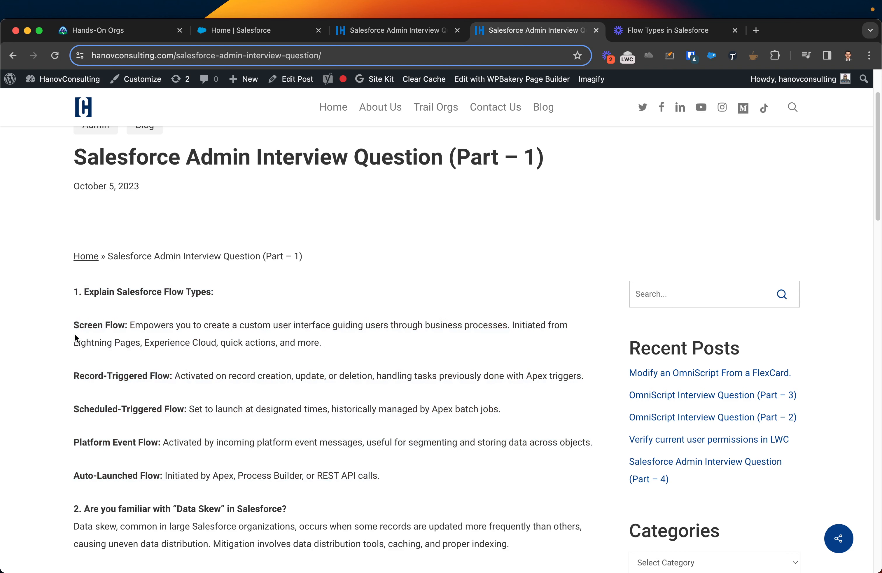
{"action": "double_click", "coordinate": [99, 325]}
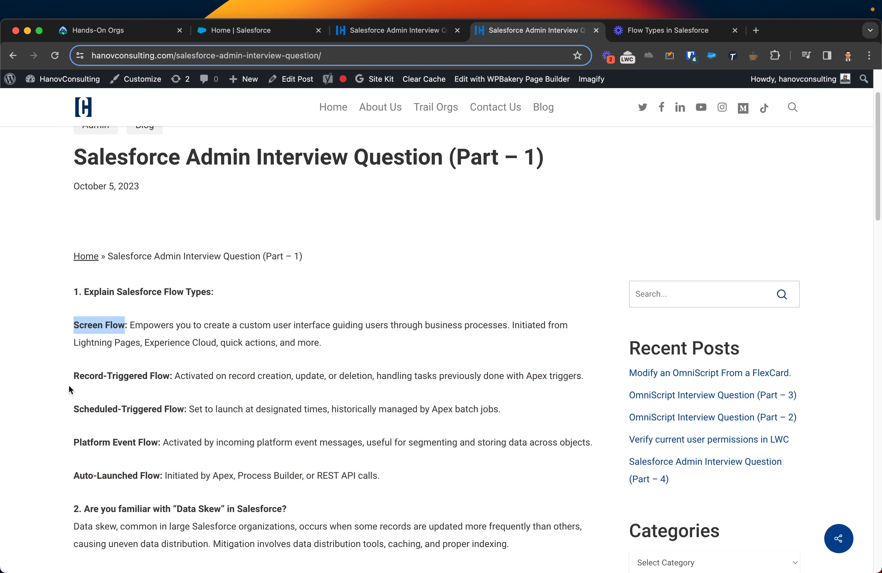
{"action": "double_click", "coordinate": [118, 375]}
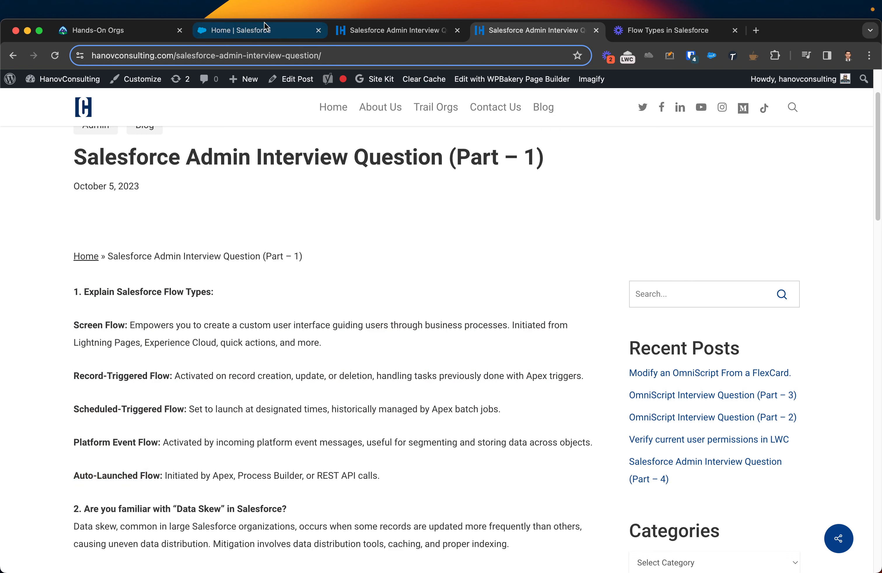
Search 'flow' in Setup Quick Find and go to Flows under Process Automation.
{"action": "left_click", "coordinate": [260, 31]}
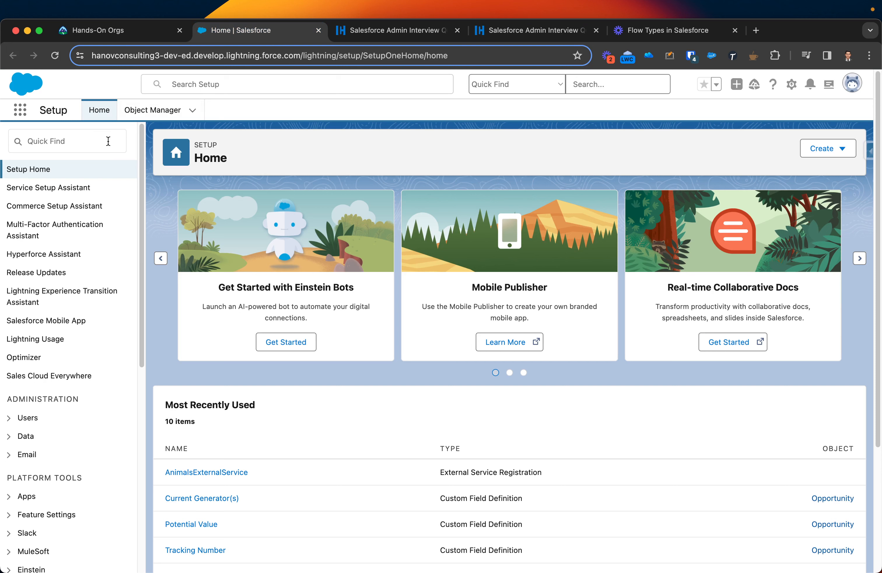
{"action": "type", "text": "flow"}
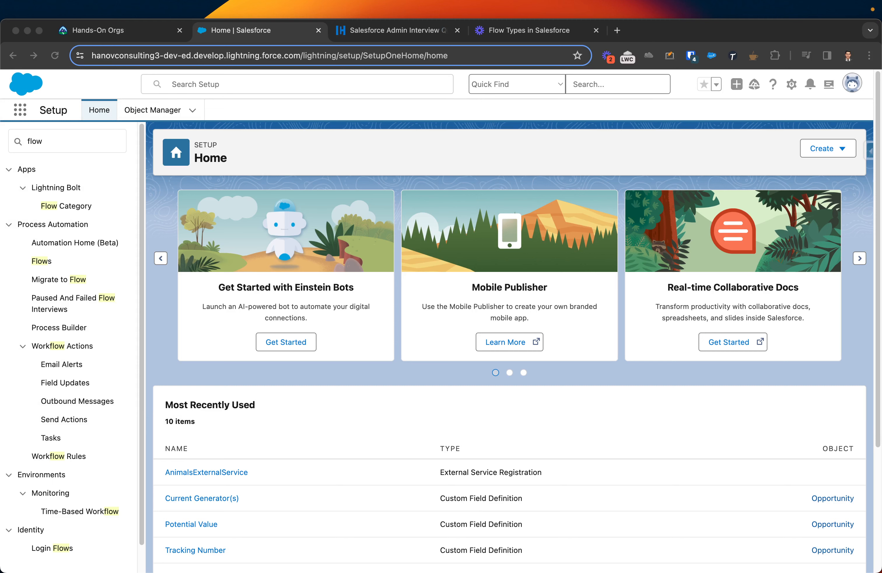
{"action": "mouse_move", "coordinate": [41, 261]}
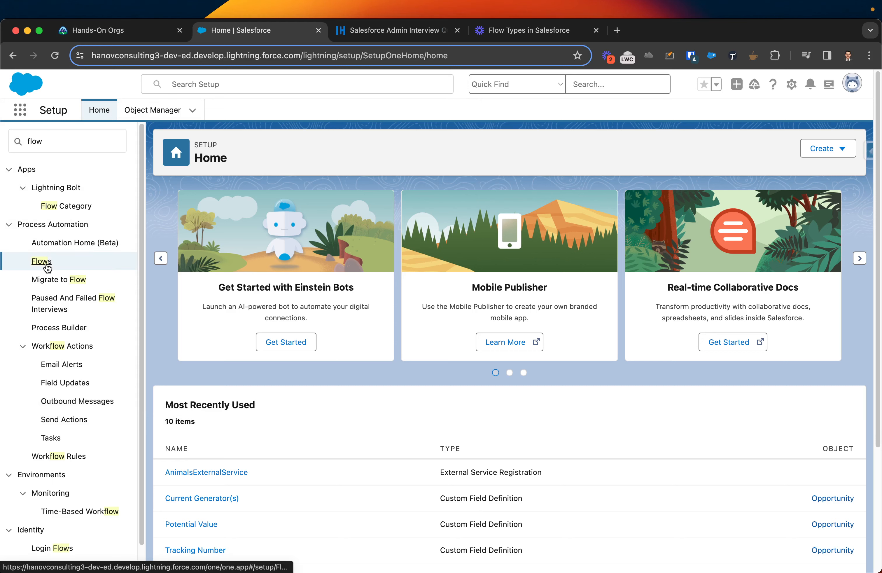
{"action": "left_click", "coordinate": [41, 261]}
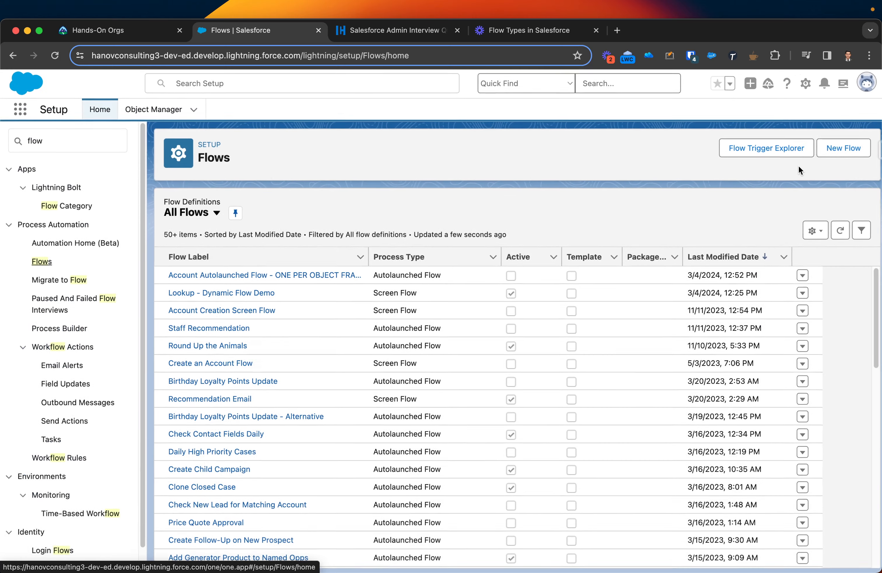
Start a New Flow to bring up the chooser of six core flow types.
{"action": "left_click", "coordinate": [842, 148]}
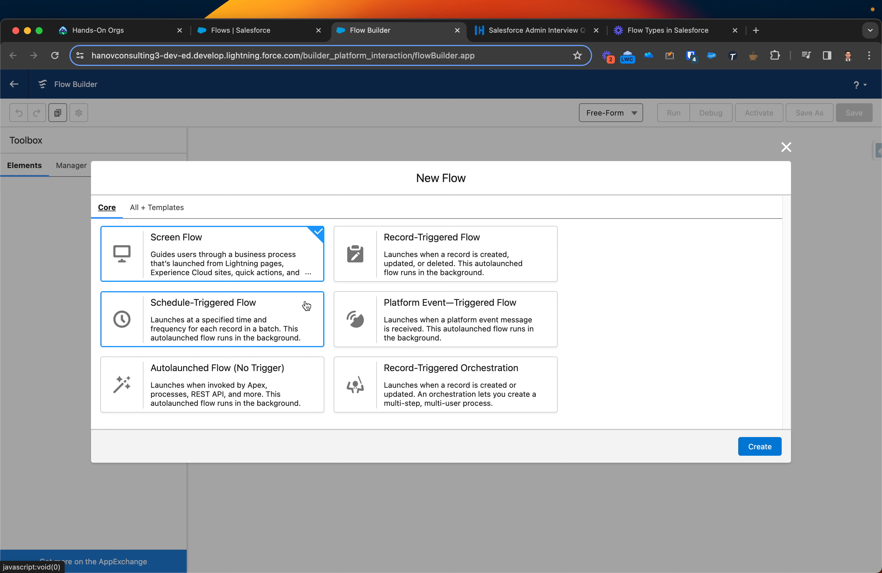
{"action": "mouse_move", "coordinate": [177, 360]}
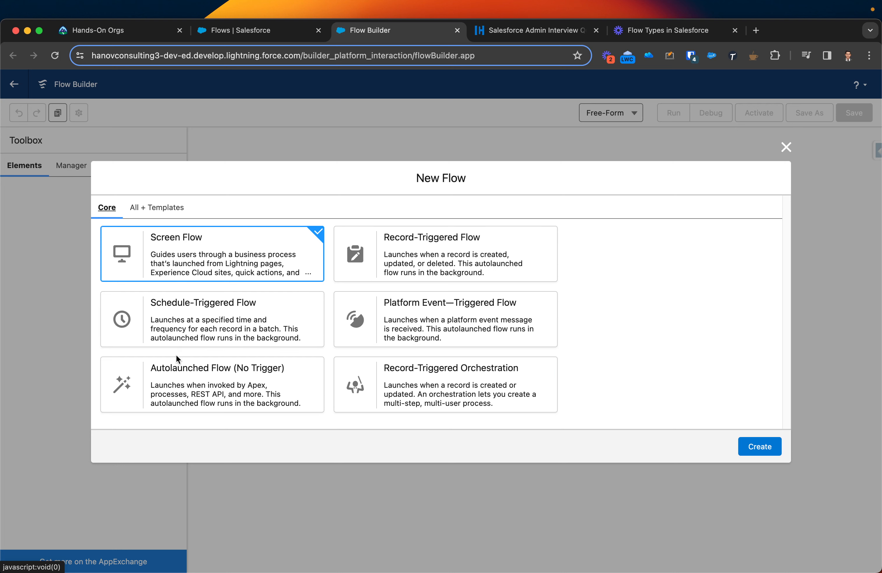
{"action": "mouse_move", "coordinate": [196, 262]}
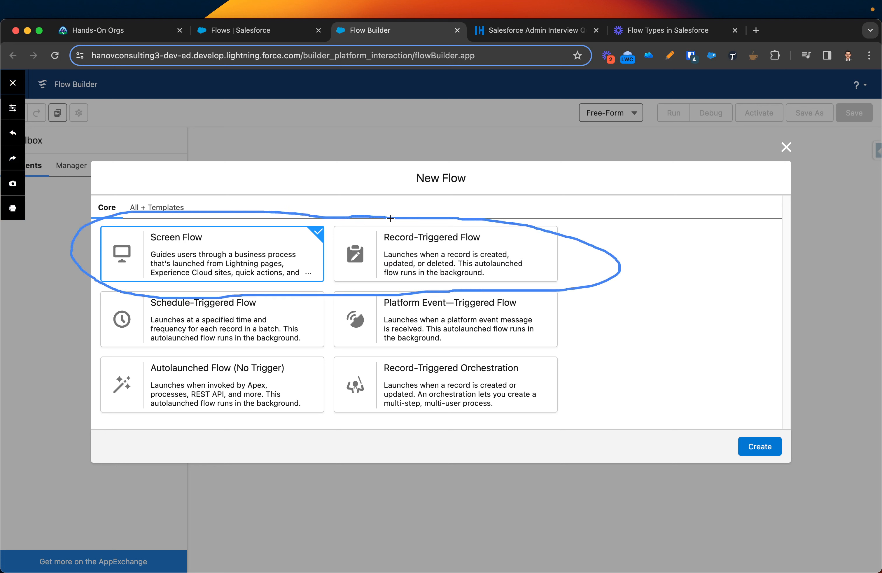
{"action": "mouse_move", "coordinate": [487, 241]}
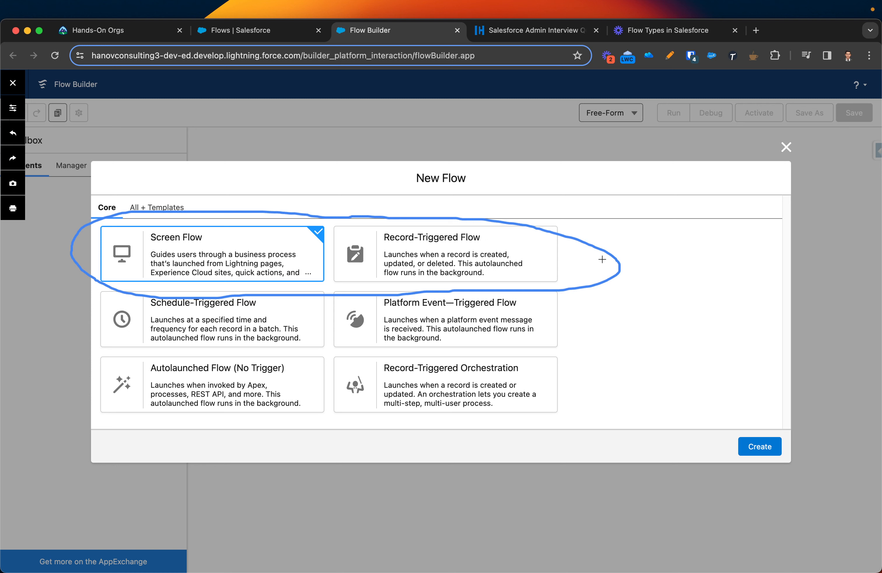
{"action": "mouse_move", "coordinate": [32, 448]}
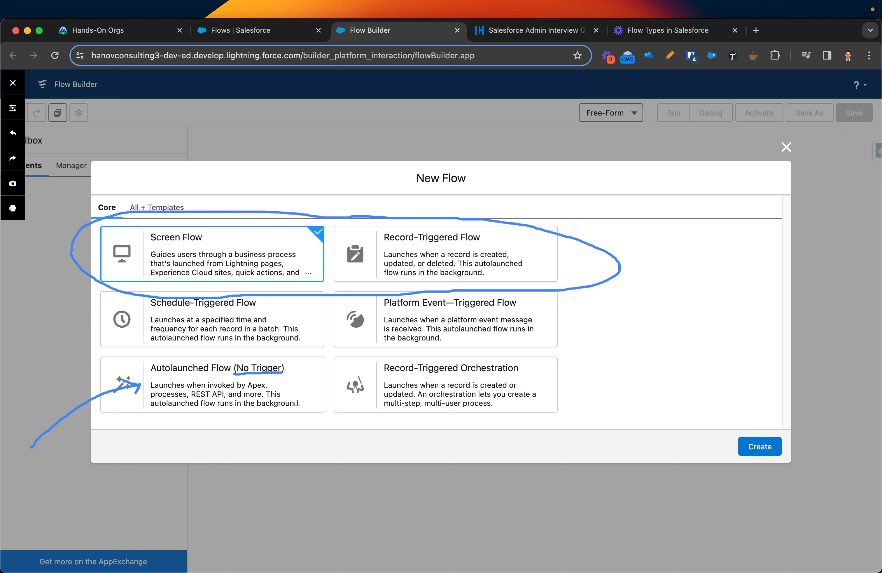
{"action": "mouse_move", "coordinate": [323, 482]}
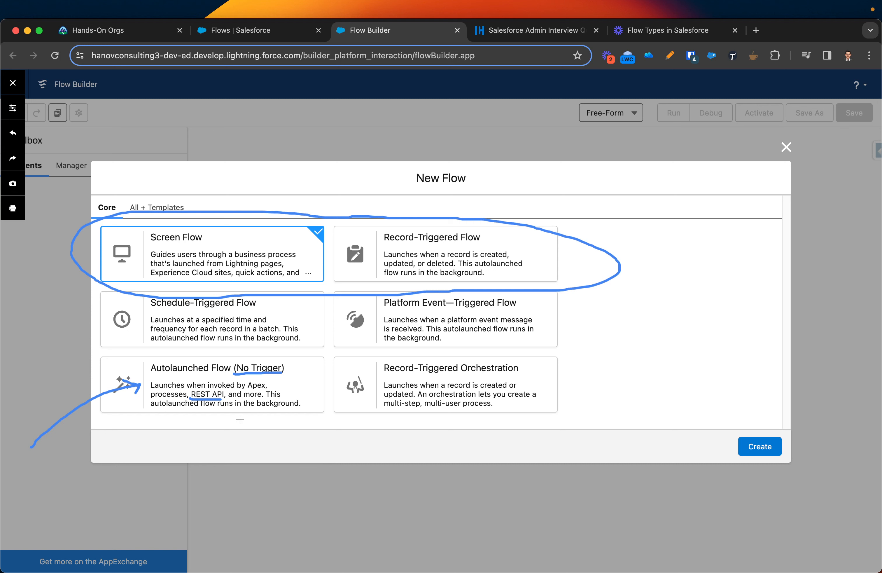
{"action": "mouse_move", "coordinate": [182, 461]}
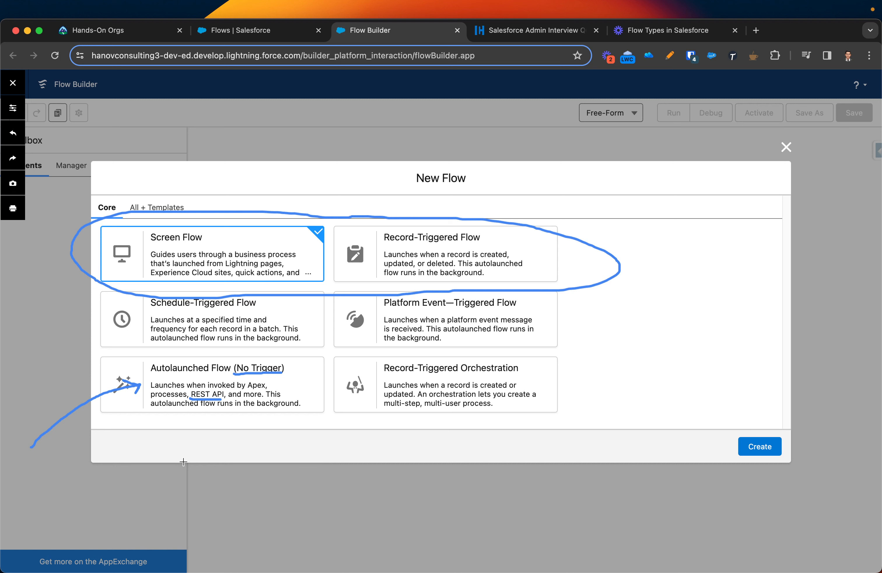
{"action": "mouse_move", "coordinate": [177, 384]}
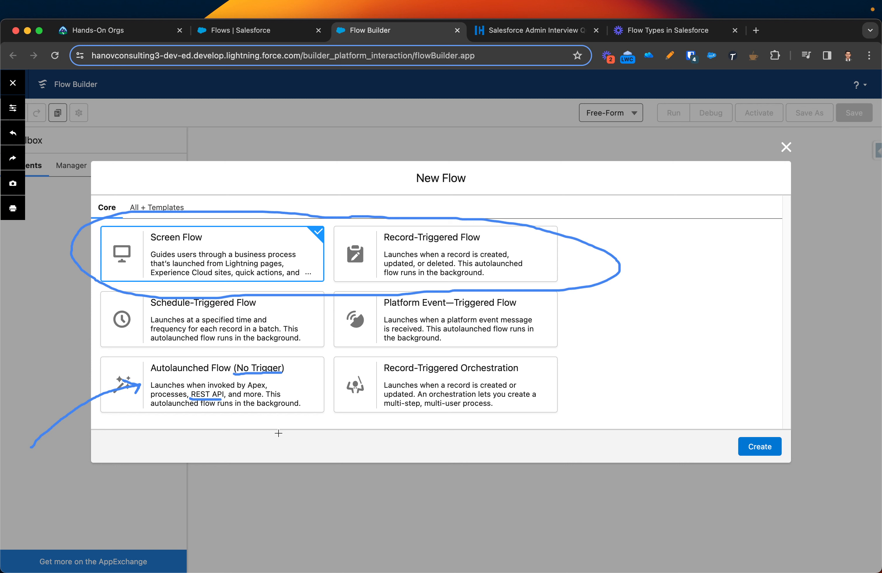
{"action": "mouse_move", "coordinate": [178, 391]}
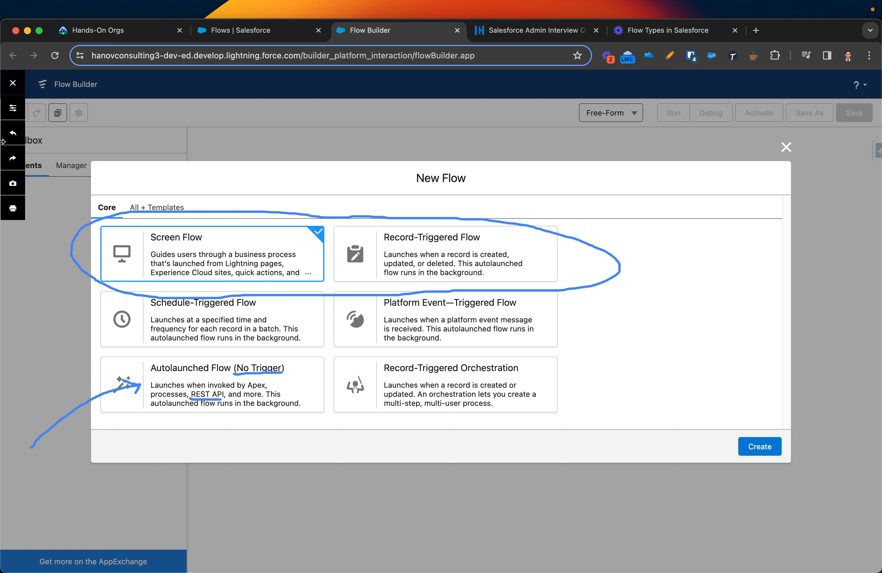
{"action": "mouse_move", "coordinate": [13, 133]}
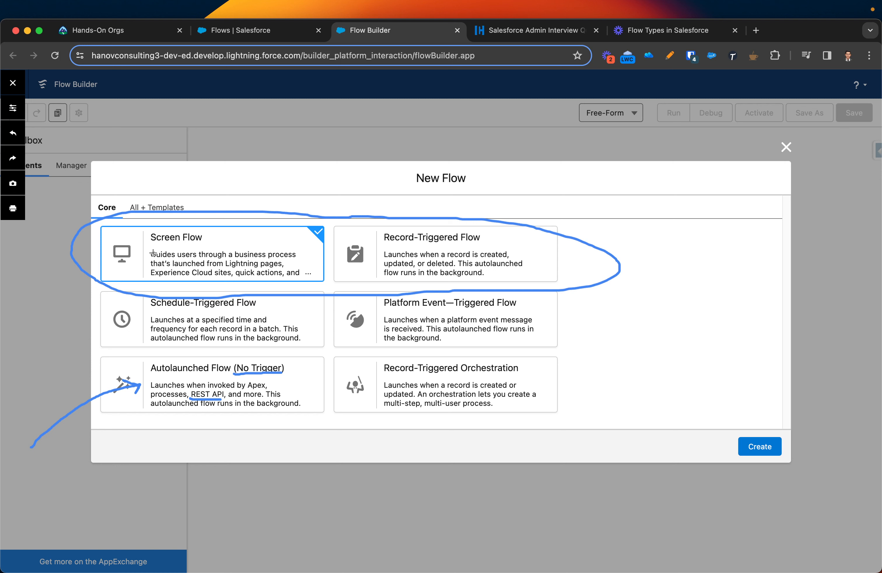
{"action": "mouse_move", "coordinate": [207, 243]}
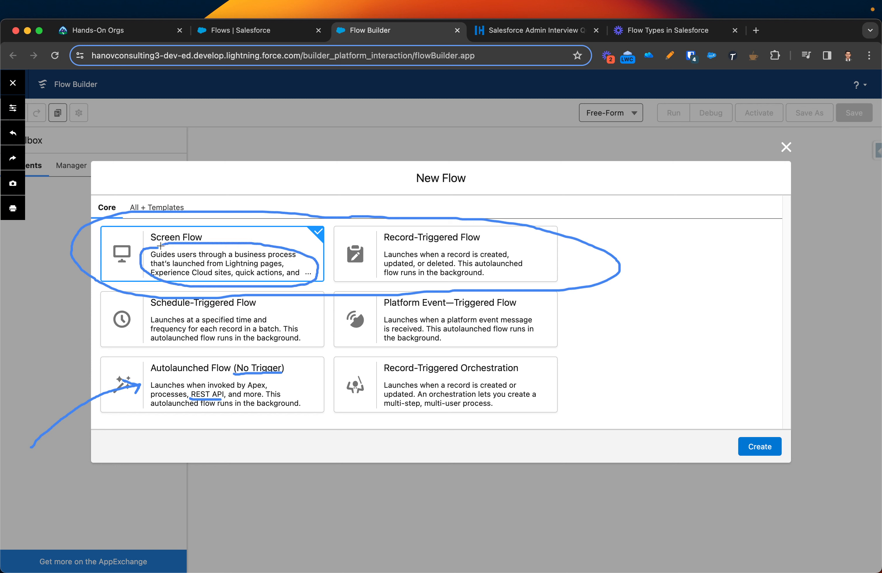
{"action": "mouse_move", "coordinate": [383, 258]}
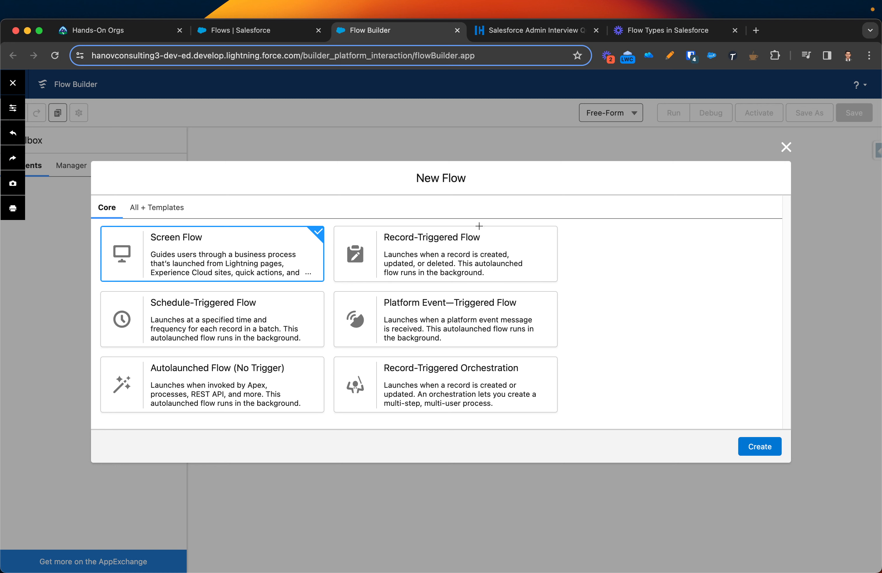
{"action": "mouse_move", "coordinate": [389, 239]}
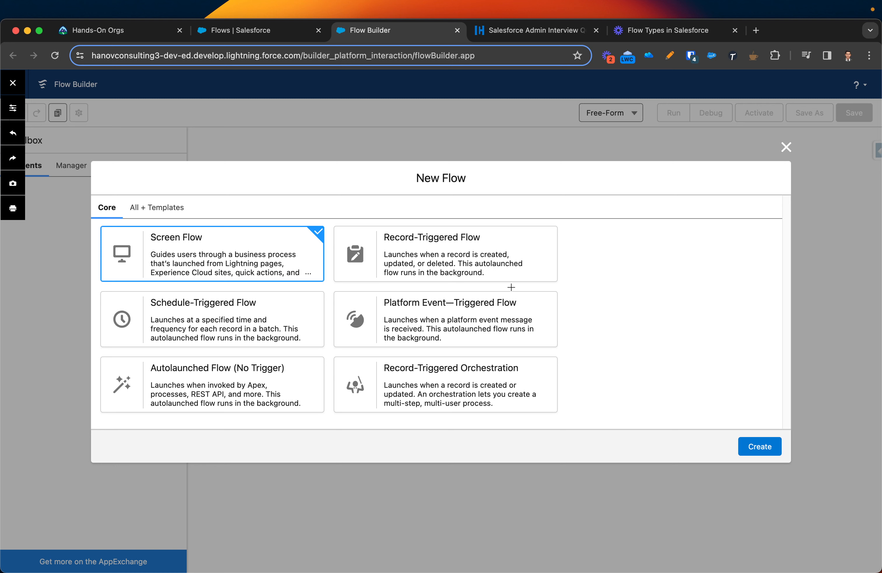
{"action": "mouse_move", "coordinate": [532, 276]}
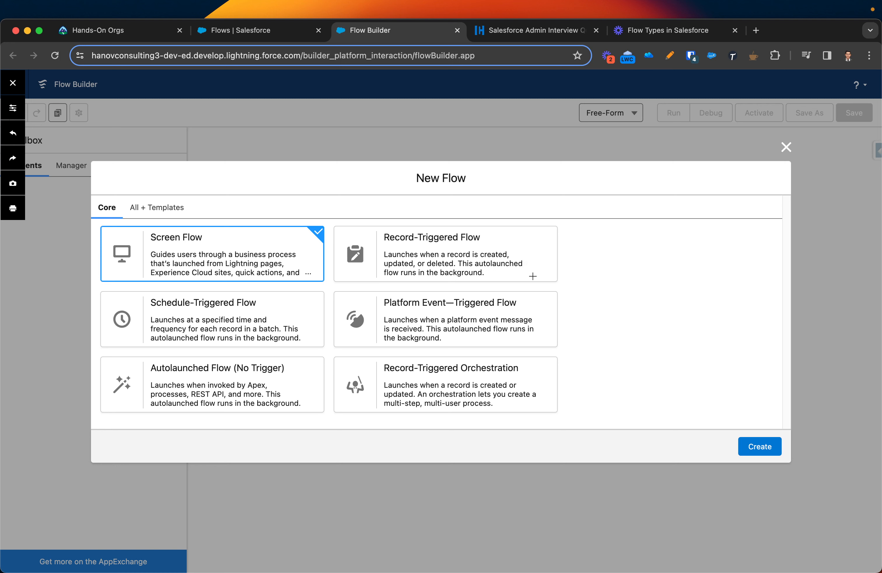
{"action": "mouse_move", "coordinate": [533, 276]}
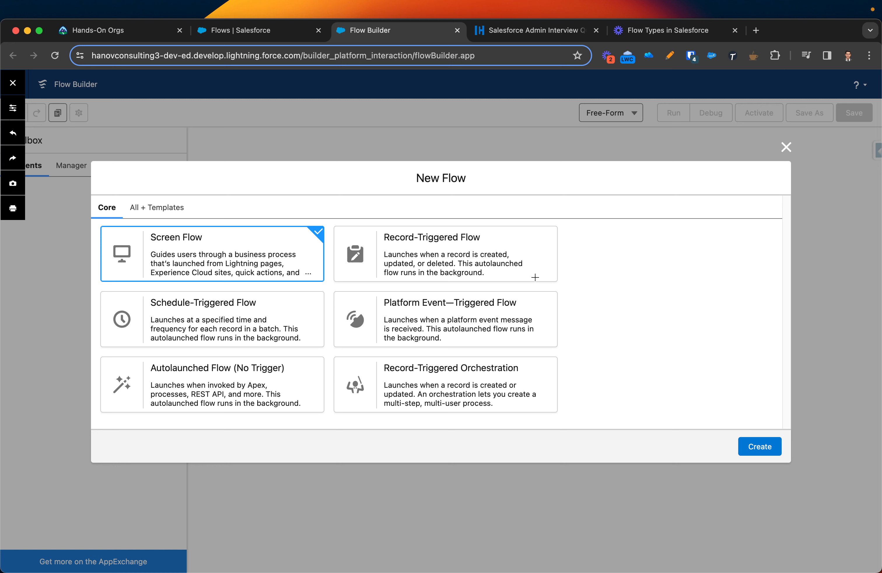
{"action": "mouse_move", "coordinate": [598, 374]}
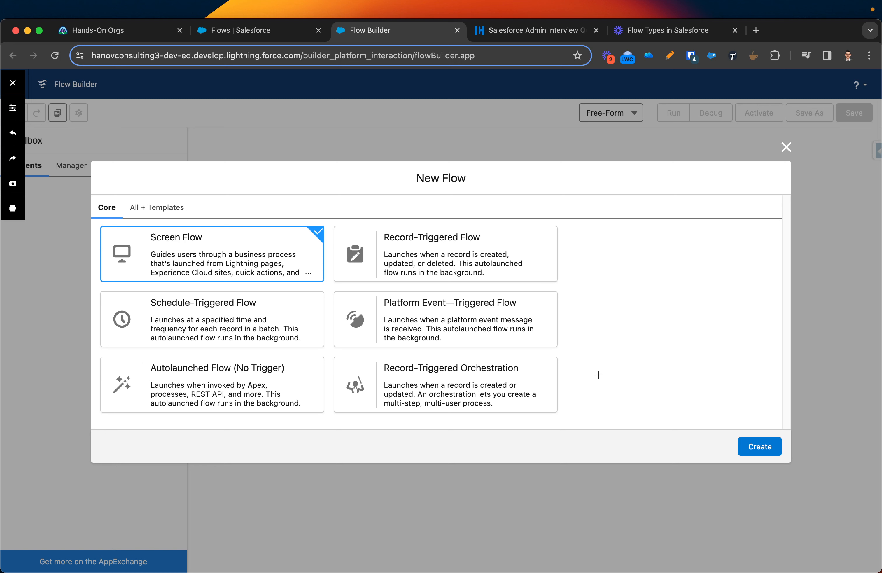
{"action": "mouse_move", "coordinate": [601, 372]}
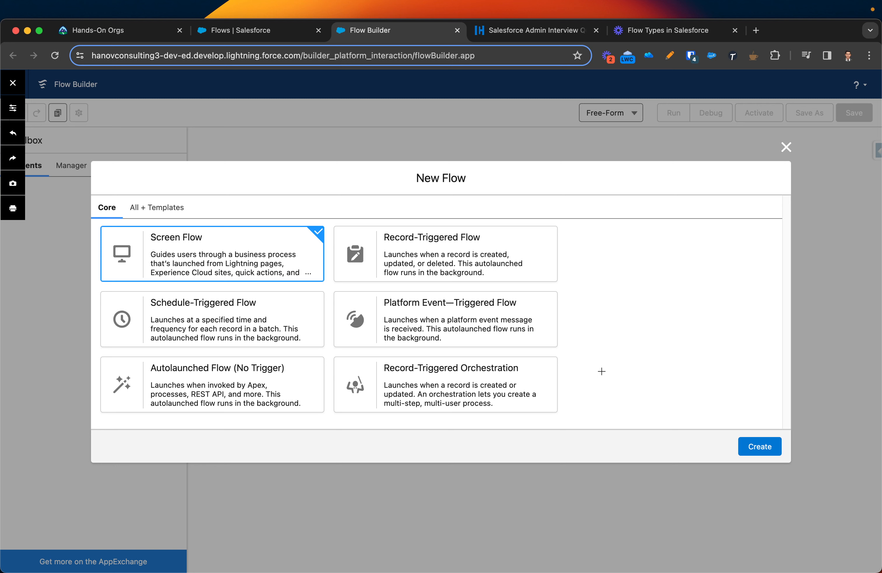
{"action": "mouse_move", "coordinate": [539, 292]}
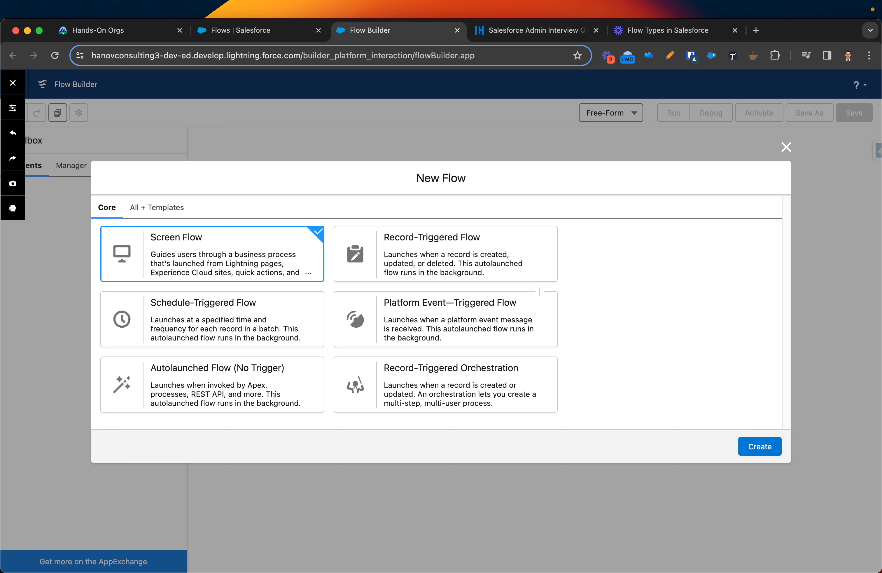
{"action": "mouse_move", "coordinate": [378, 241]}
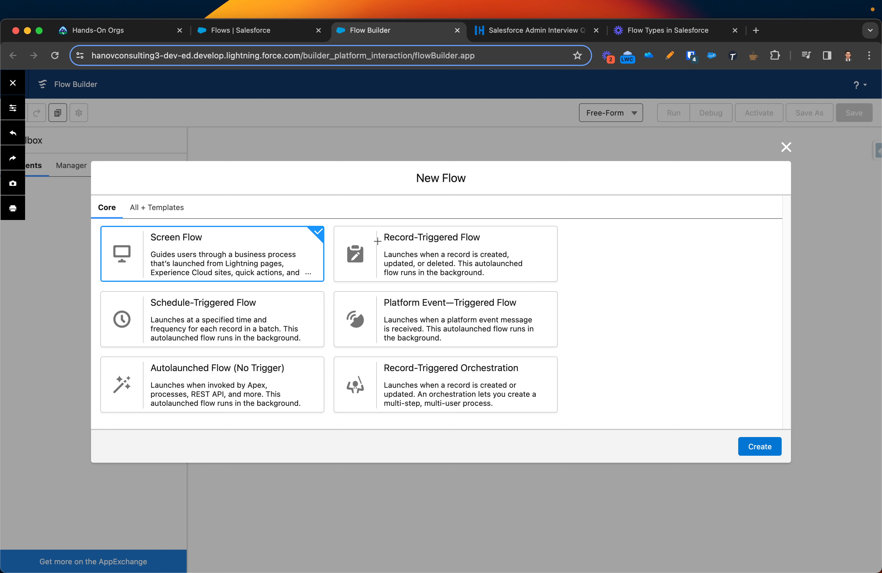
{"action": "mouse_move", "coordinate": [146, 311]}
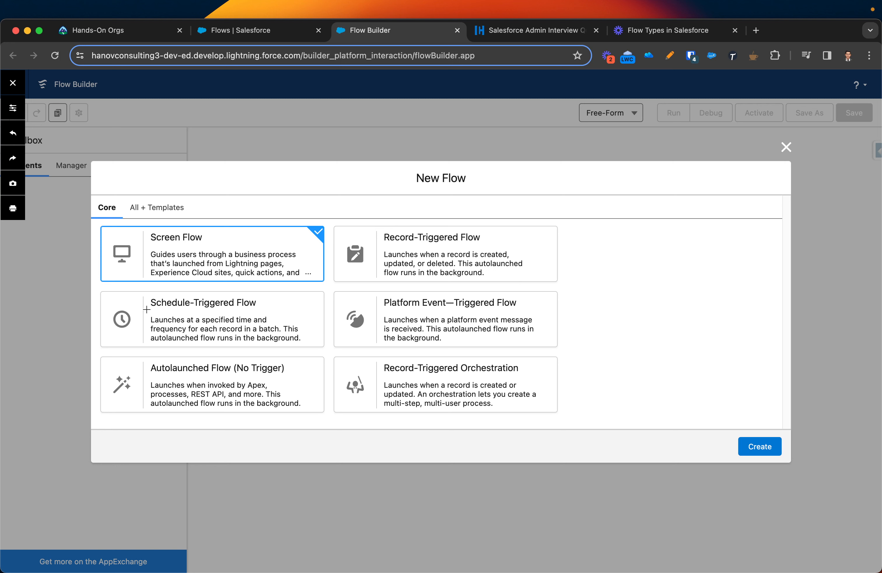
{"action": "mouse_move", "coordinate": [171, 329]}
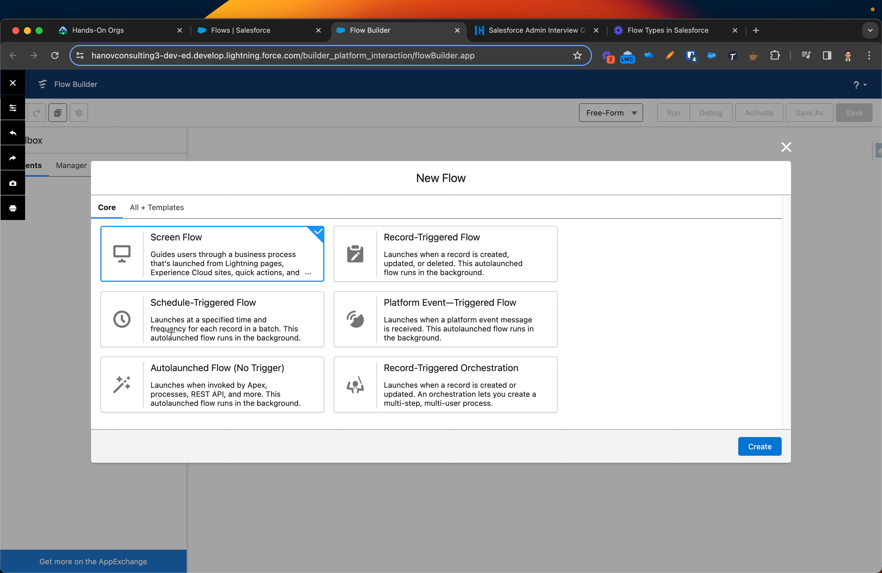
{"action": "mouse_move", "coordinate": [133, 341]}
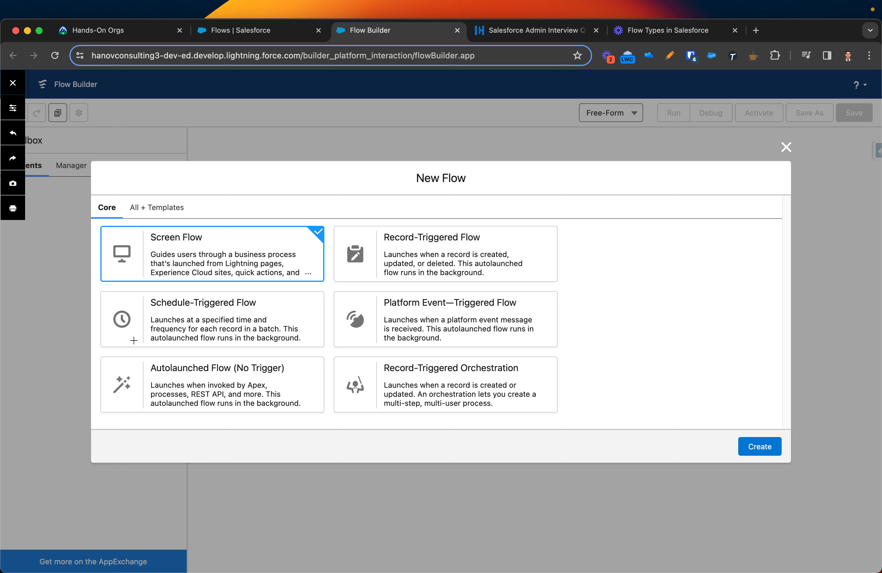
{"action": "mouse_move", "coordinate": [133, 338]}
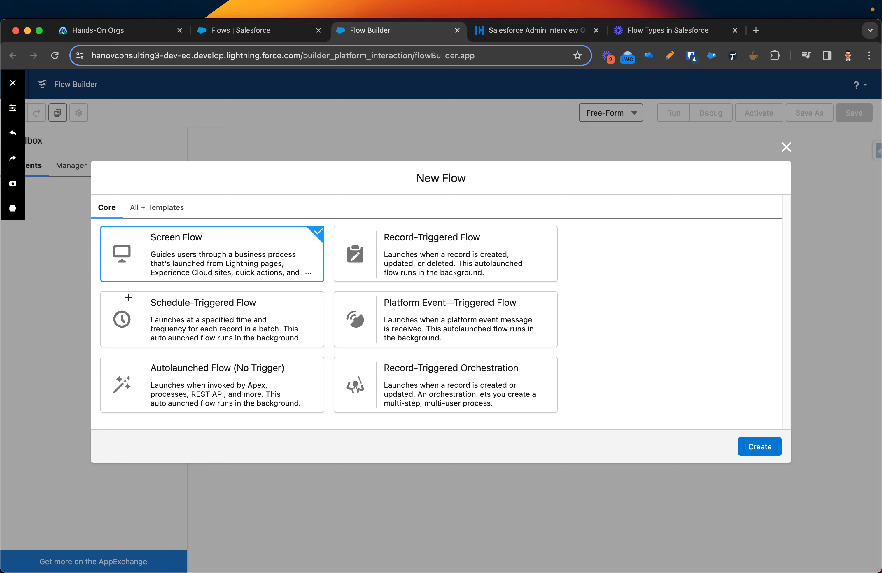
{"action": "mouse_move", "coordinate": [178, 314]}
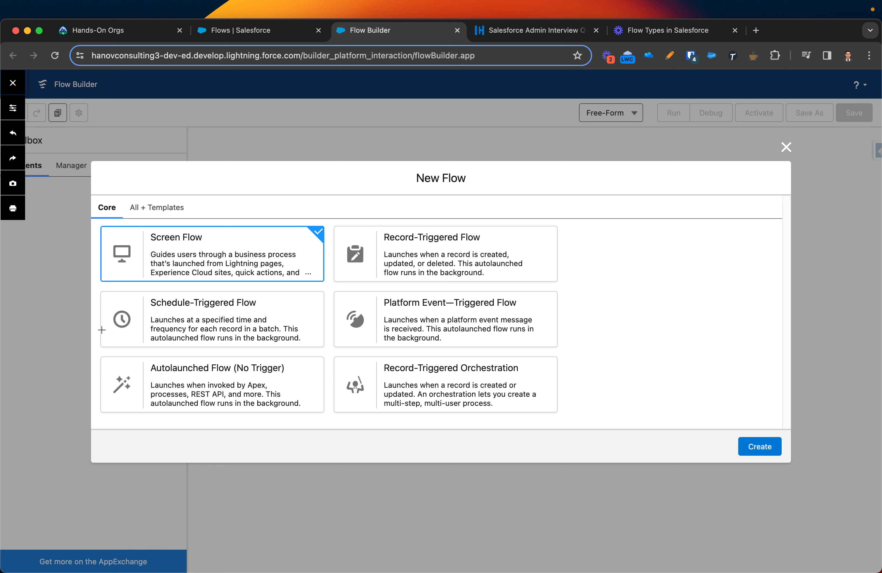
{"action": "mouse_move", "coordinate": [295, 342]}
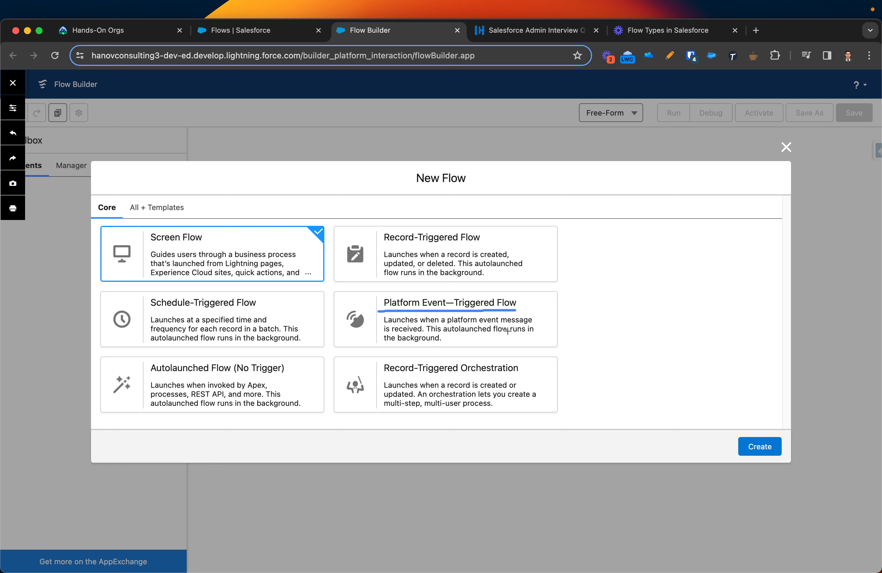
{"action": "mouse_move", "coordinate": [260, 405]}
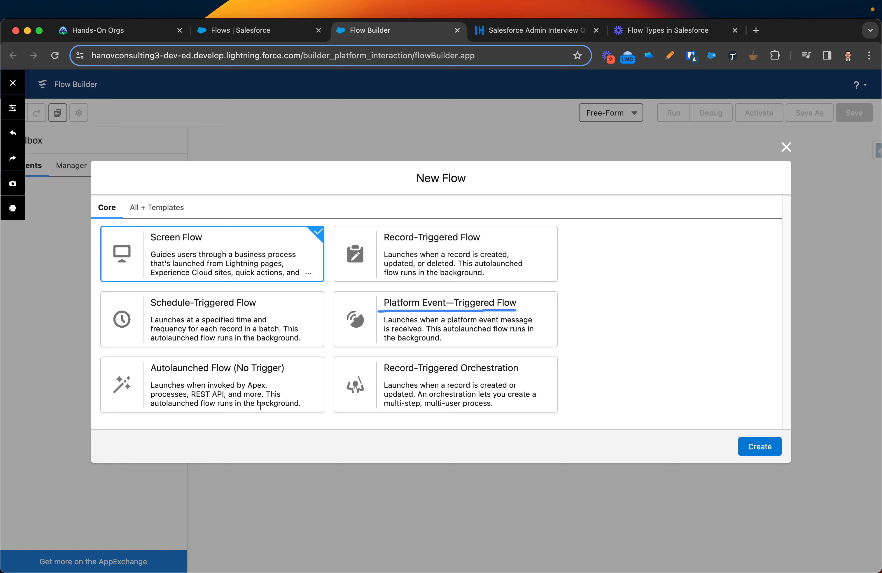
{"action": "mouse_move", "coordinate": [297, 374]}
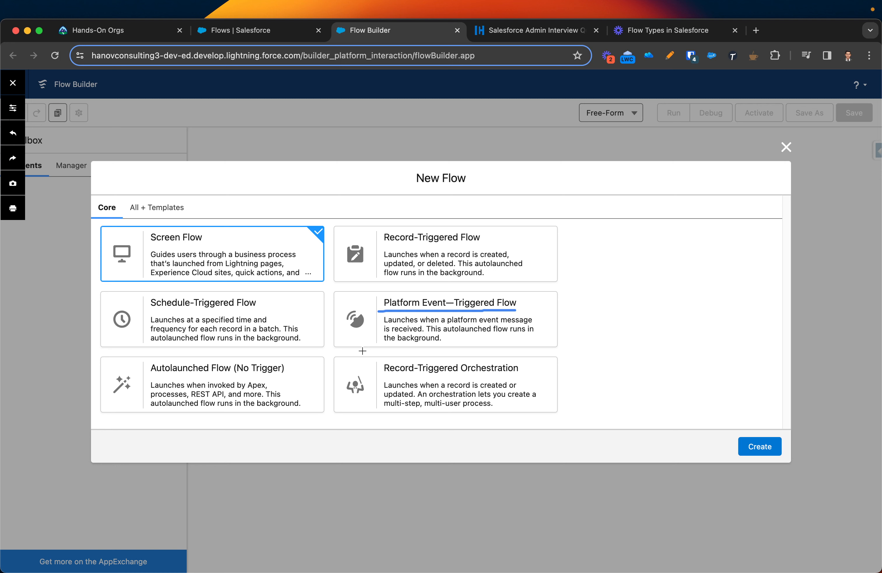
{"action": "mouse_move", "coordinate": [409, 338]}
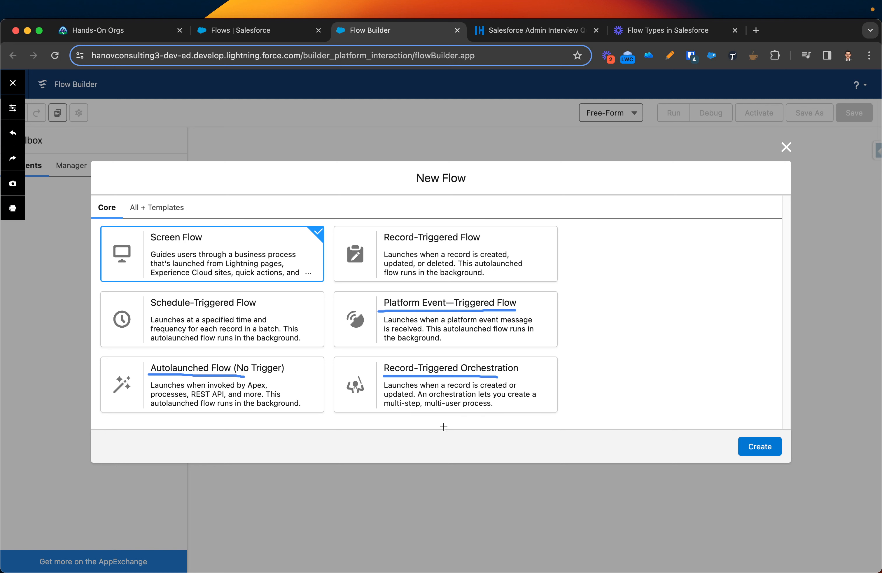
{"action": "mouse_move", "coordinate": [669, 63]}
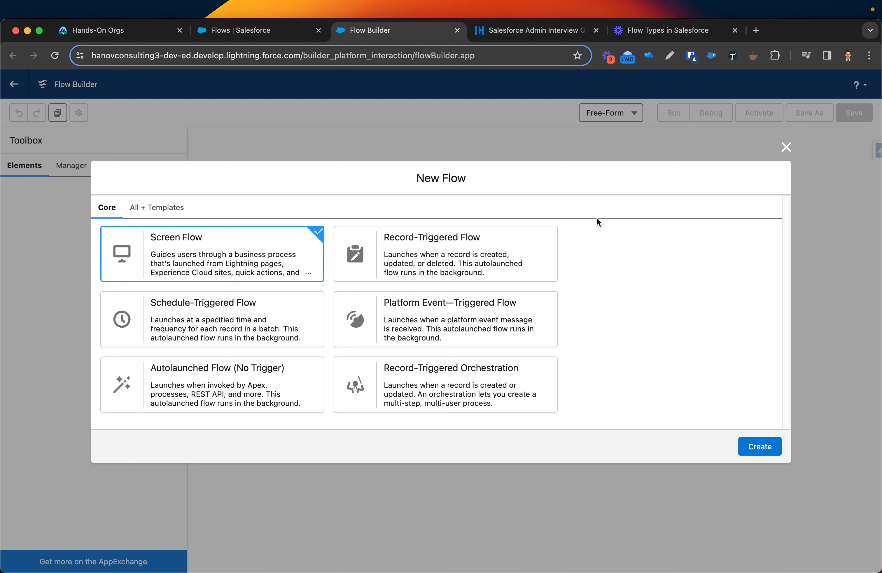
{"action": "mouse_move", "coordinate": [614, 254]}
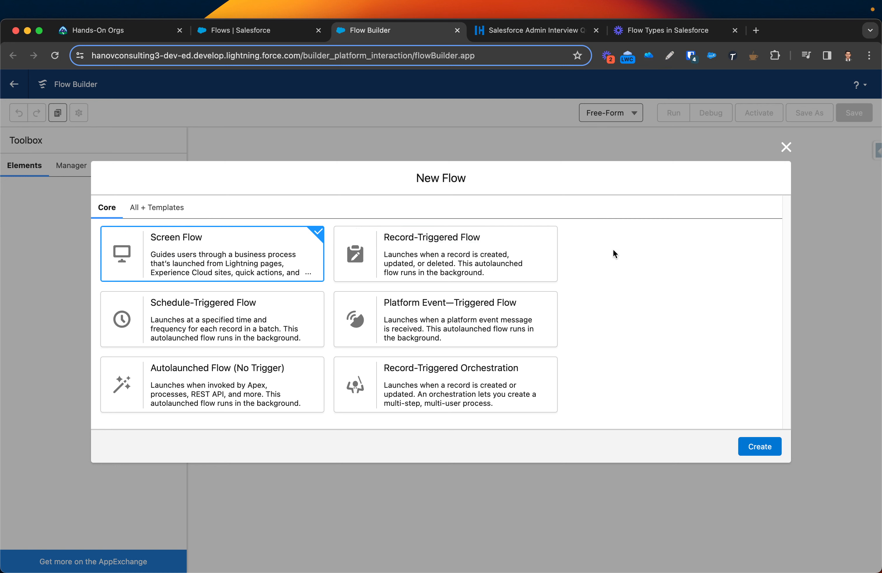
{"action": "mouse_move", "coordinate": [631, 268]}
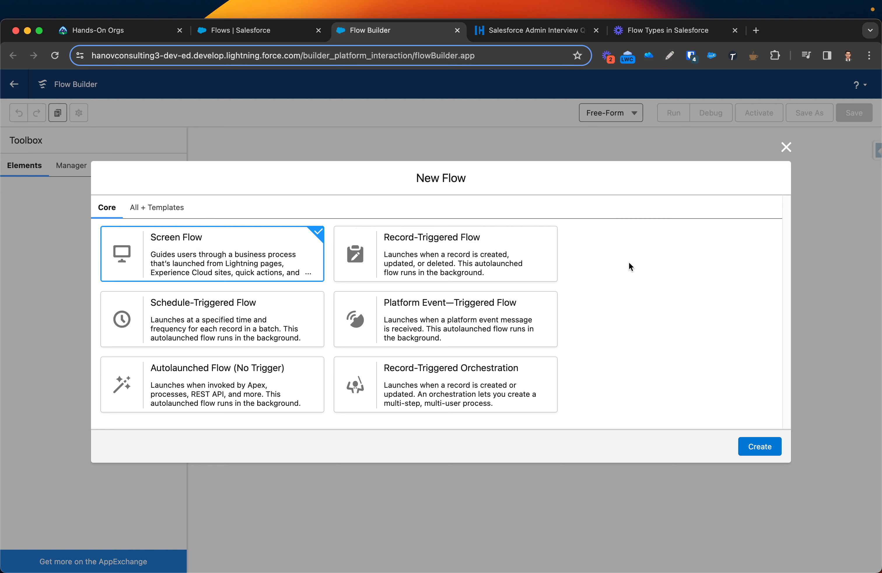